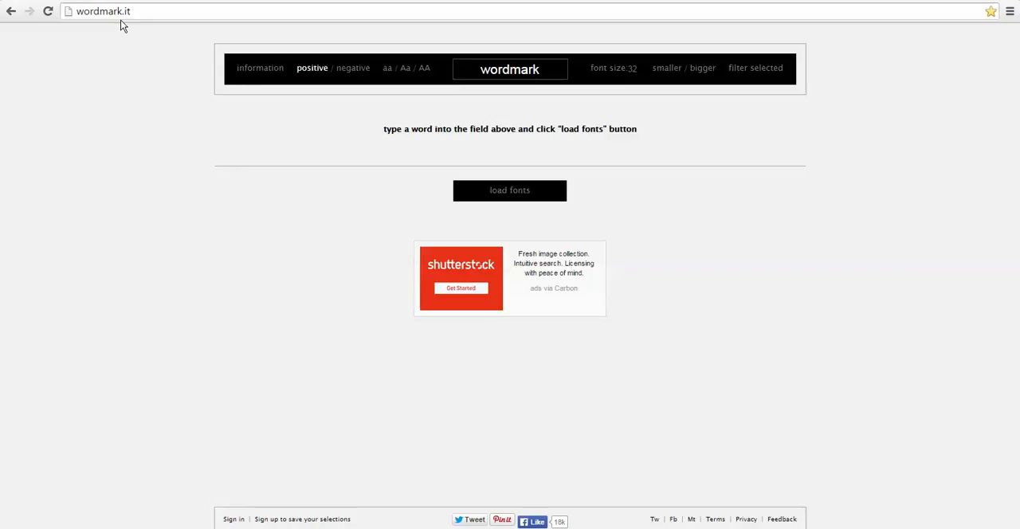
mouse_move(132, 31)
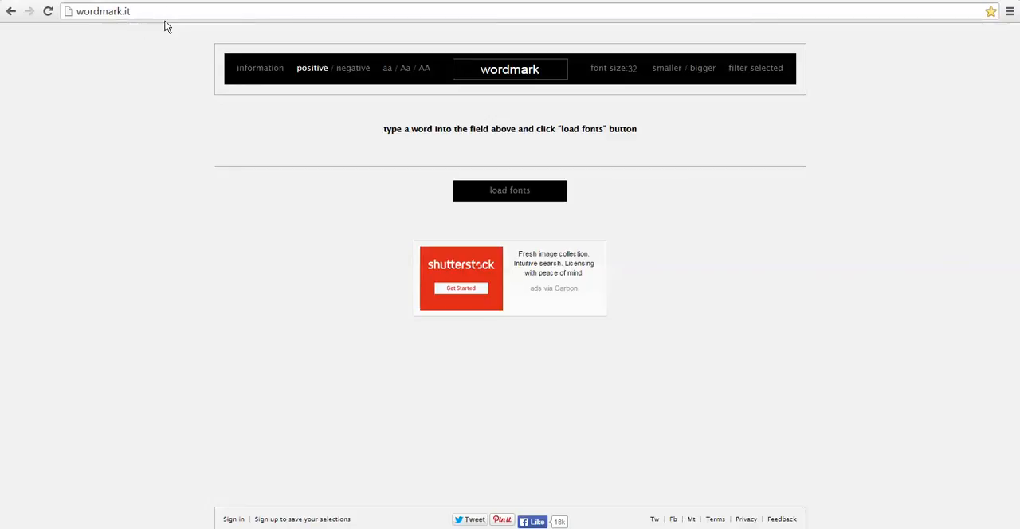
mouse_move(103, 155)
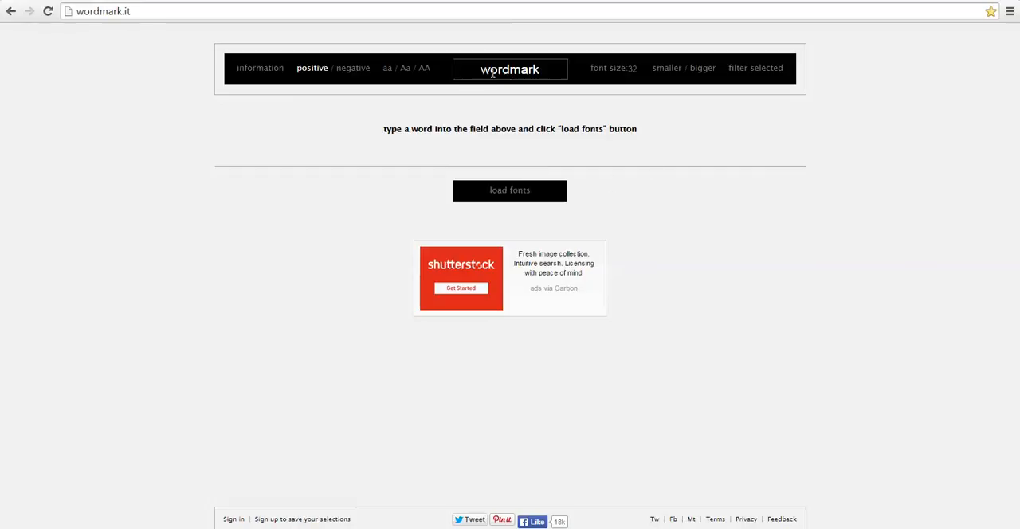
Step: Enter 'Debbie' as the wordmark and start loading the font previews
click(511, 68)
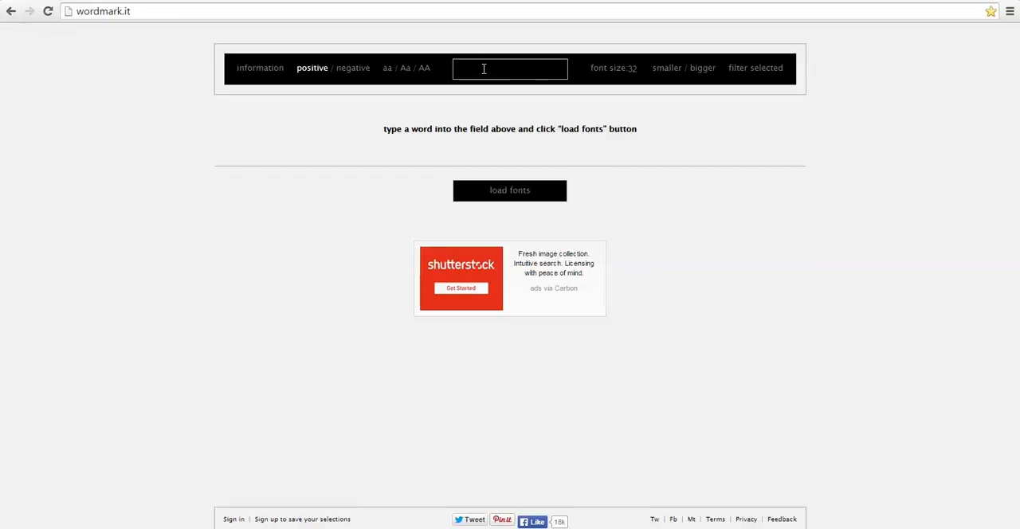
text(Debbie)
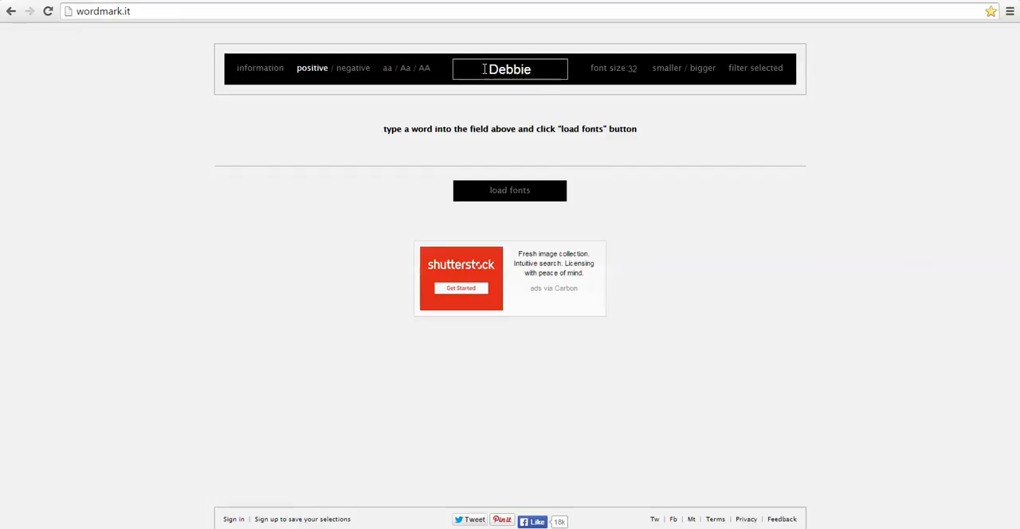
click(509, 190)
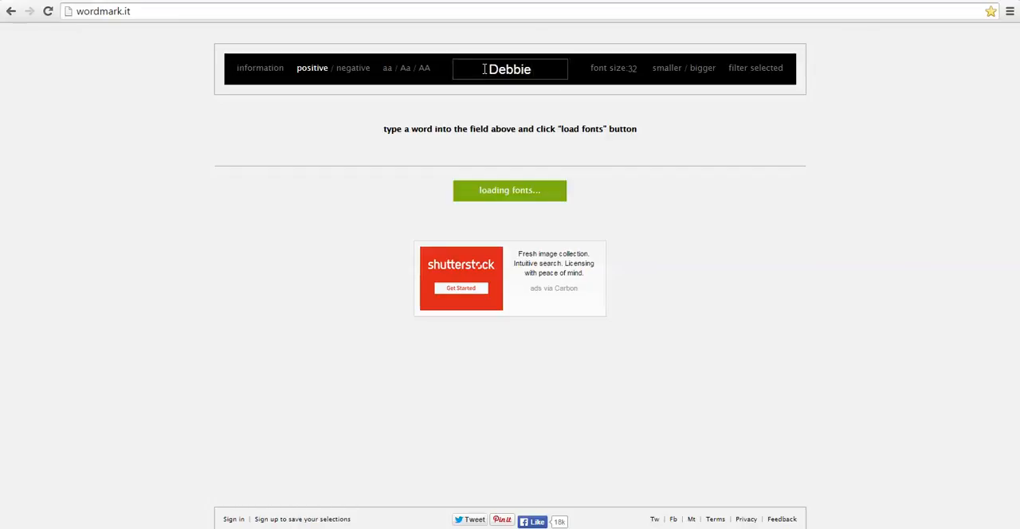
Step: Load the fonts and scroll through 'Debbie' previews starting at 101! Antique Alpha
click(510, 190)
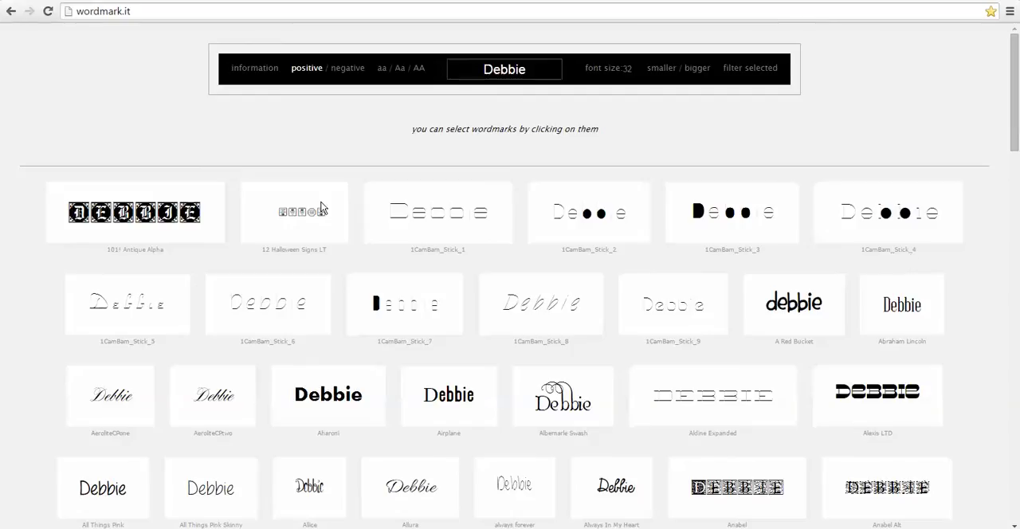
mouse_move(432, 357)
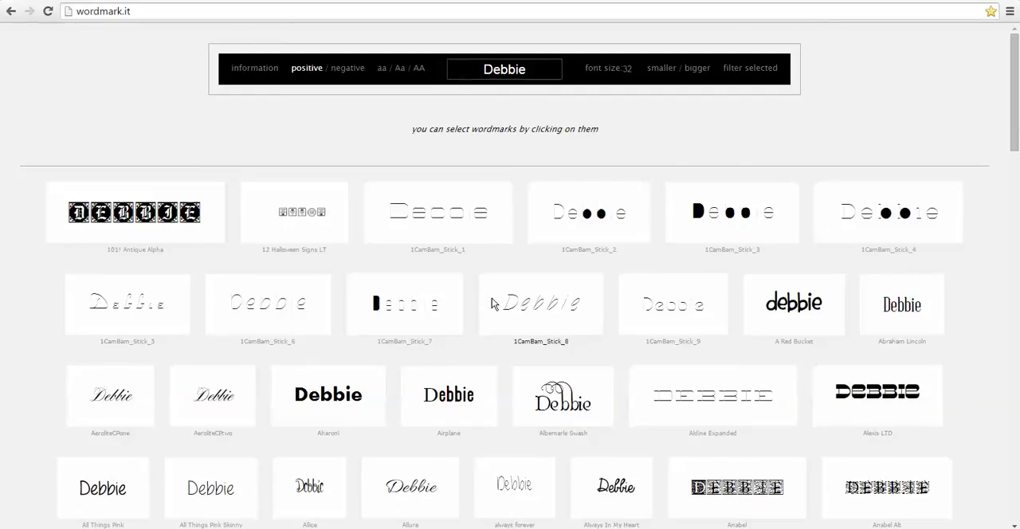
scroll(down, 3)
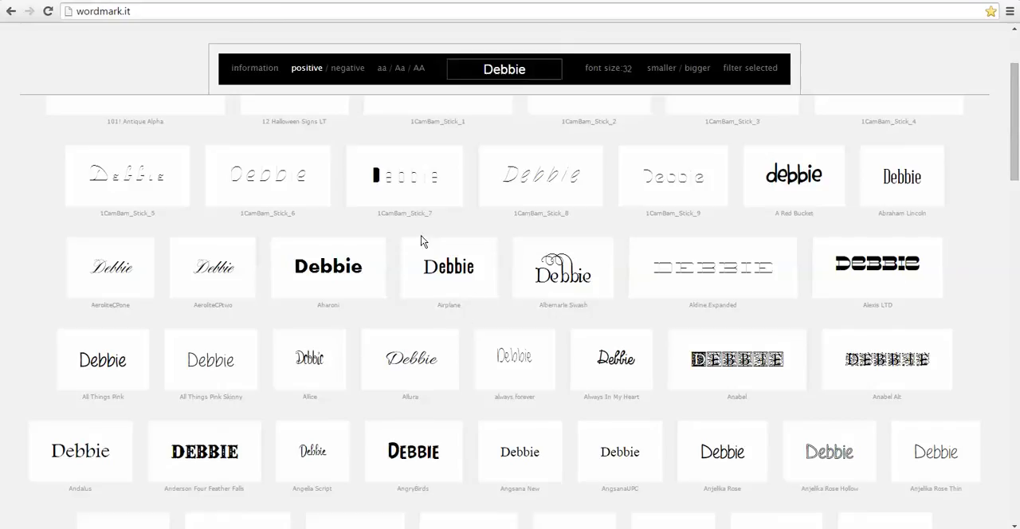
mouse_move(582, 287)
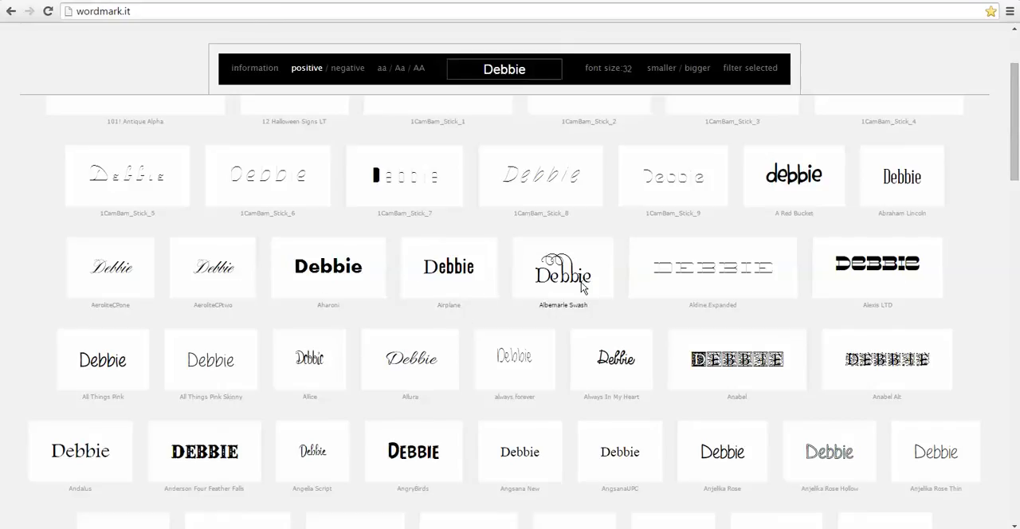
mouse_move(553, 316)
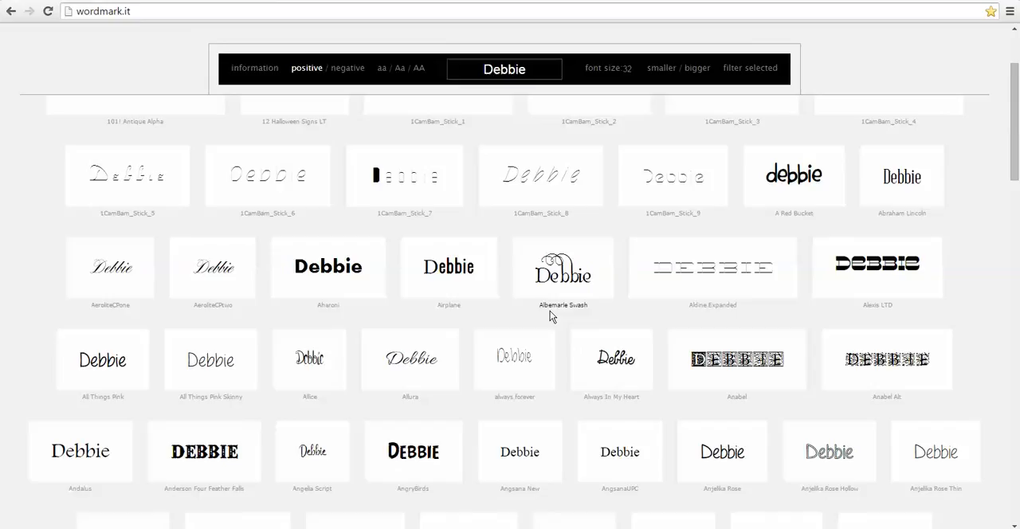
mouse_move(589, 315)
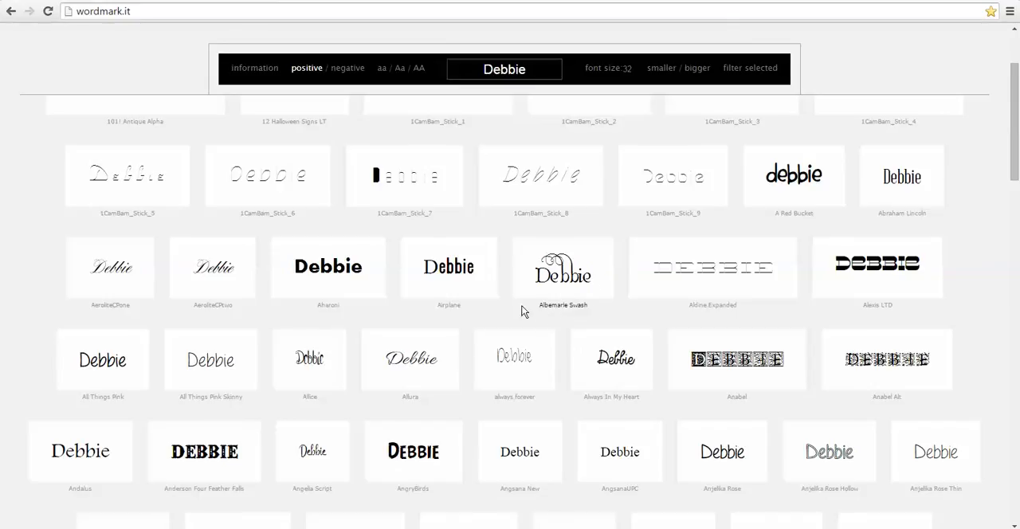
scroll(down, 3)
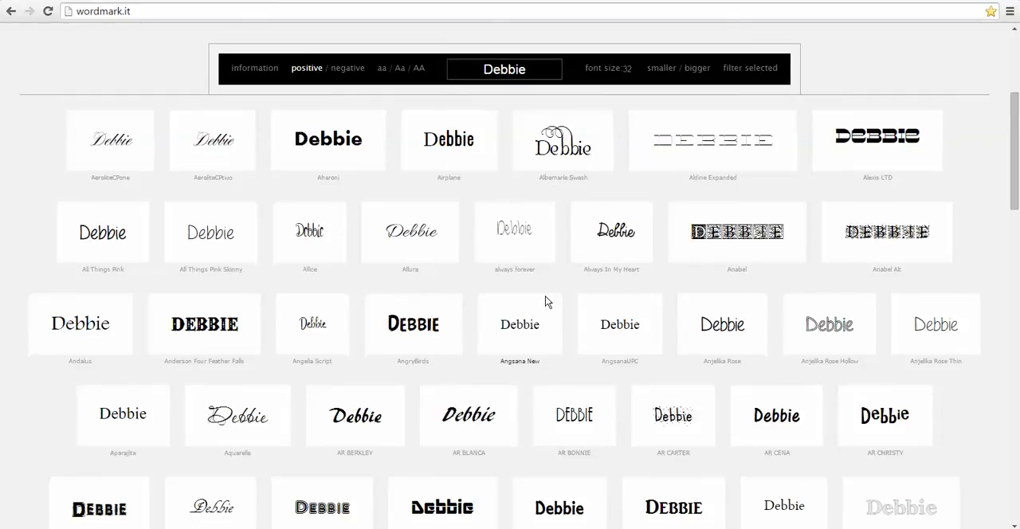
scroll(down, 3)
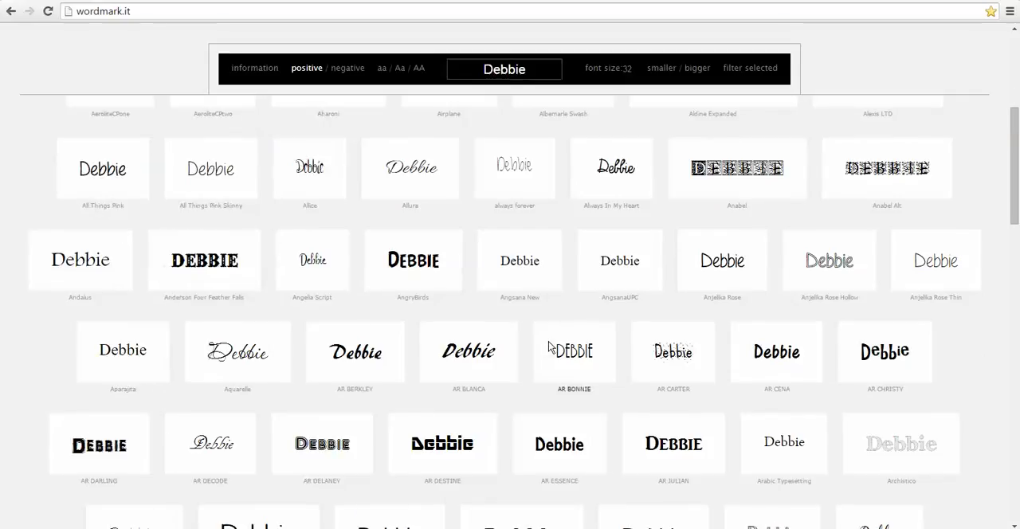
scroll(down, 3)
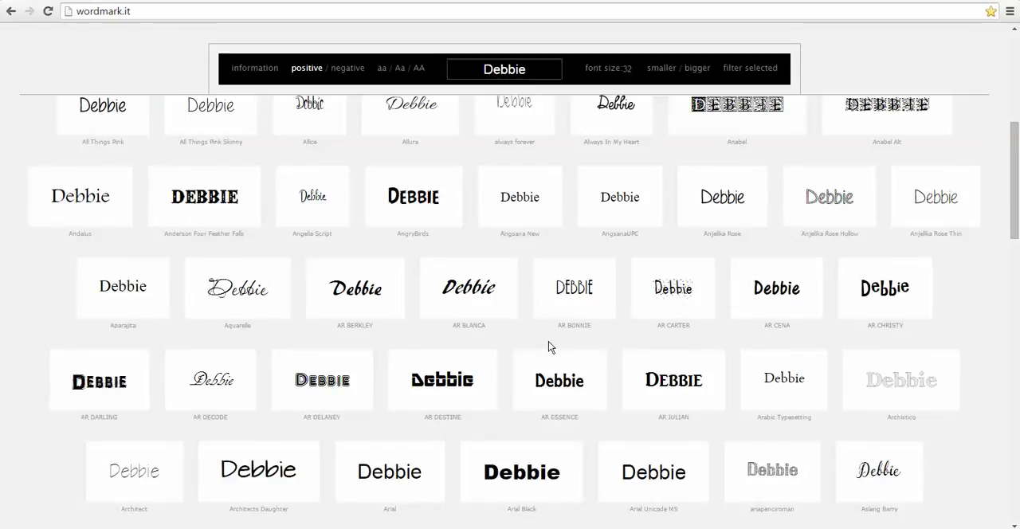
Step: Scroll on to Cutie Patootie Skinny and load the next batch of fonts
scroll(down, 3)
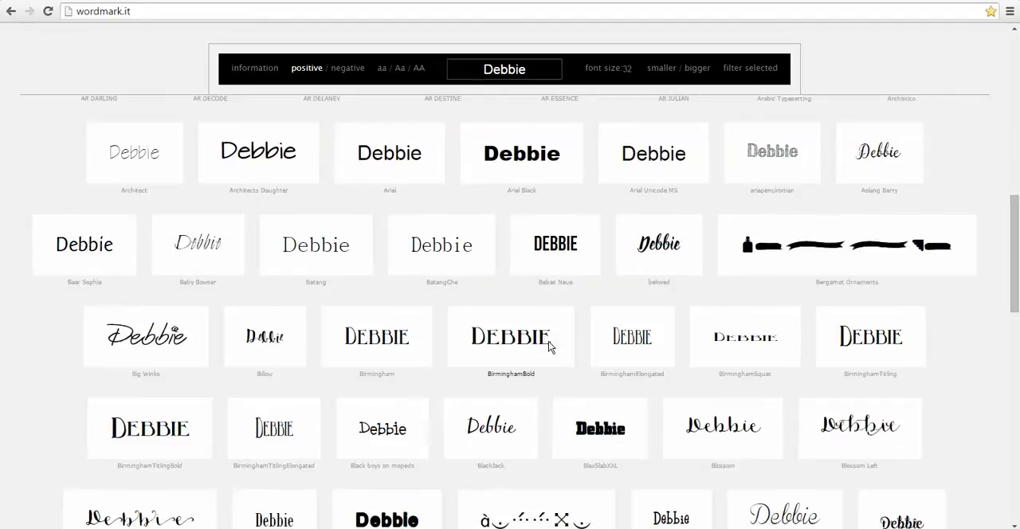
scroll(down, 3)
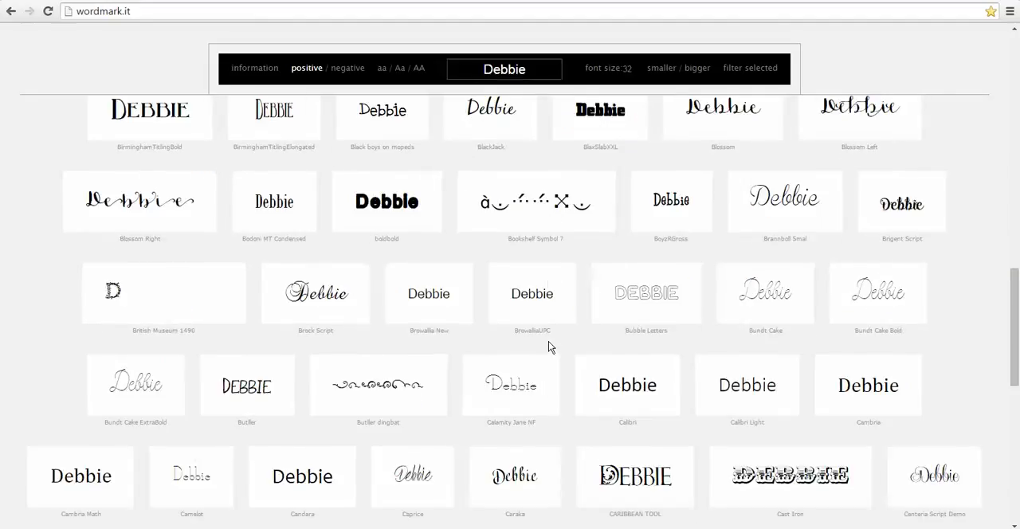
scroll(down, 3)
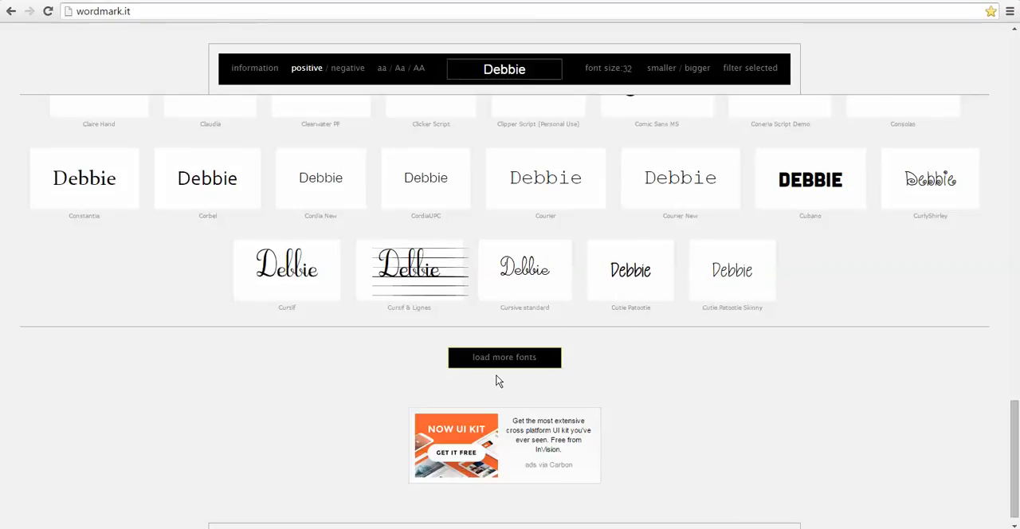
click(505, 357)
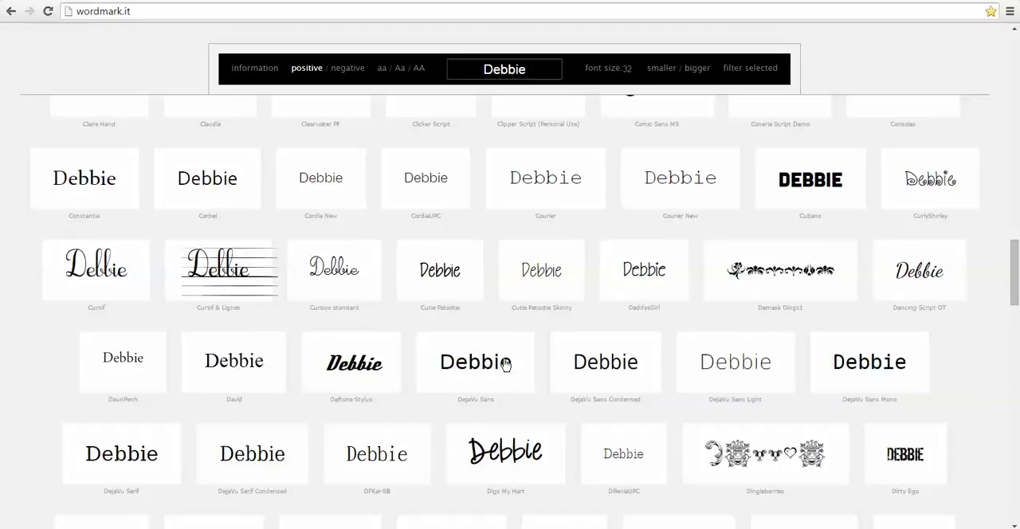
Step: Scroll through the new 'Debbie' previews from DaddysGirl down to Leelawadee
scroll(down, 3)
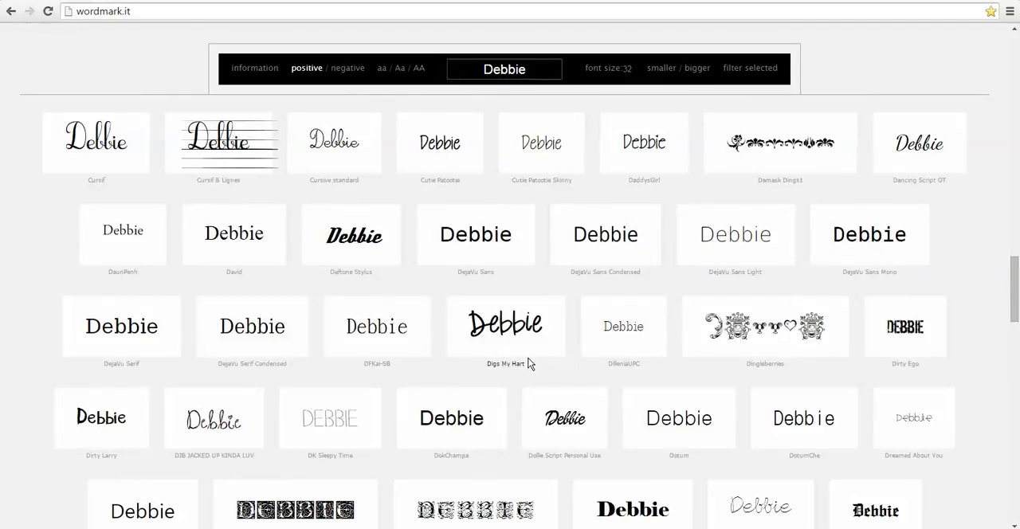
mouse_move(533, 368)
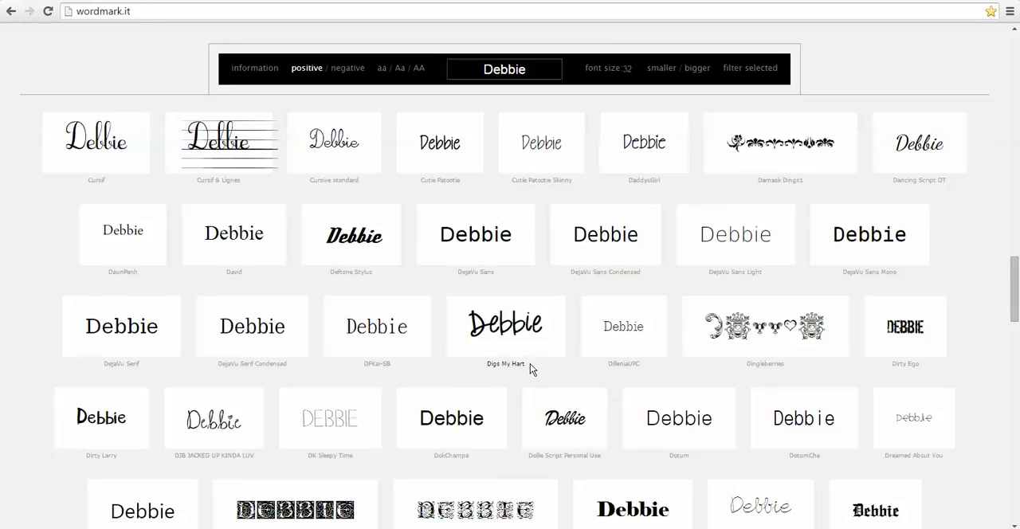
scroll(down, 3)
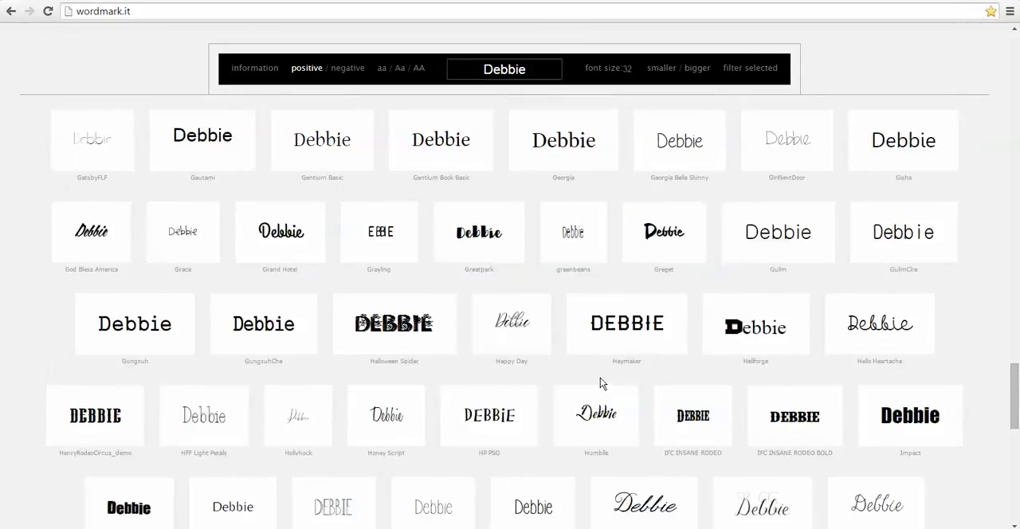
scroll(down, 3)
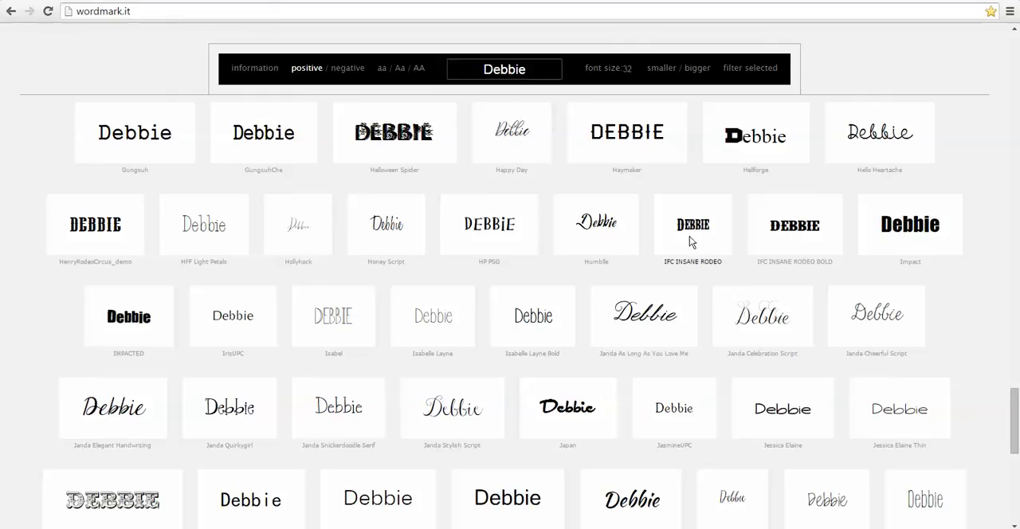
scroll(down, 3)
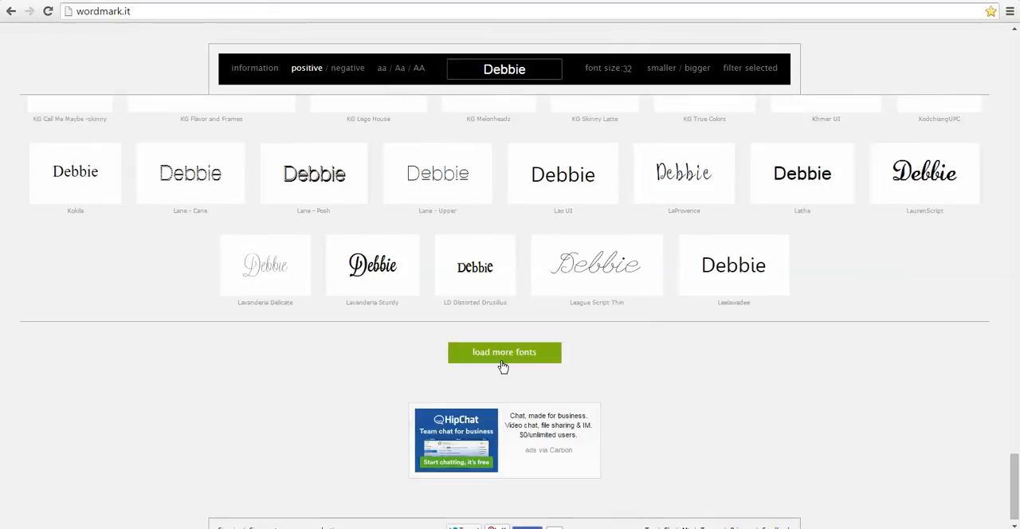
Step: Load another font batch and scroll from LemonChicken through MS Reference Sans Serif
click(503, 352)
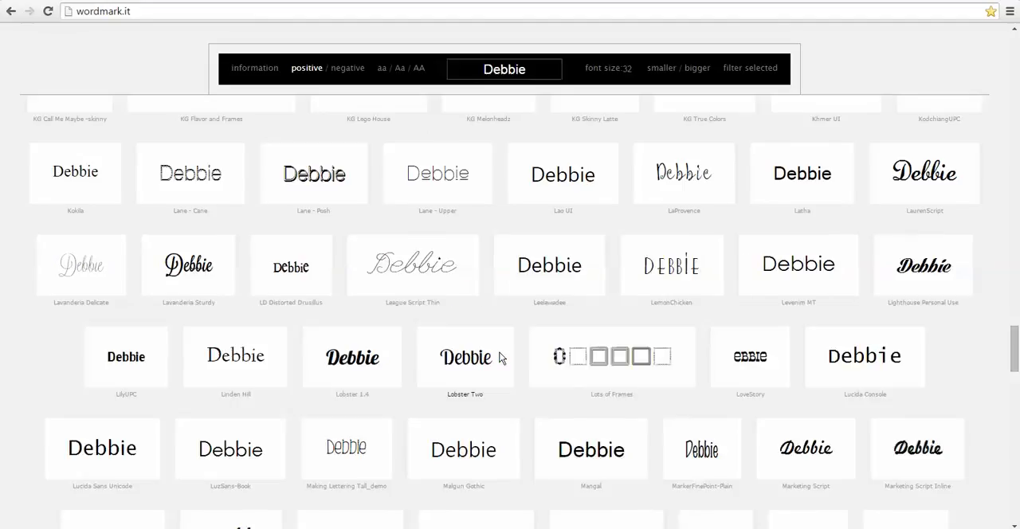
scroll(down, 3)
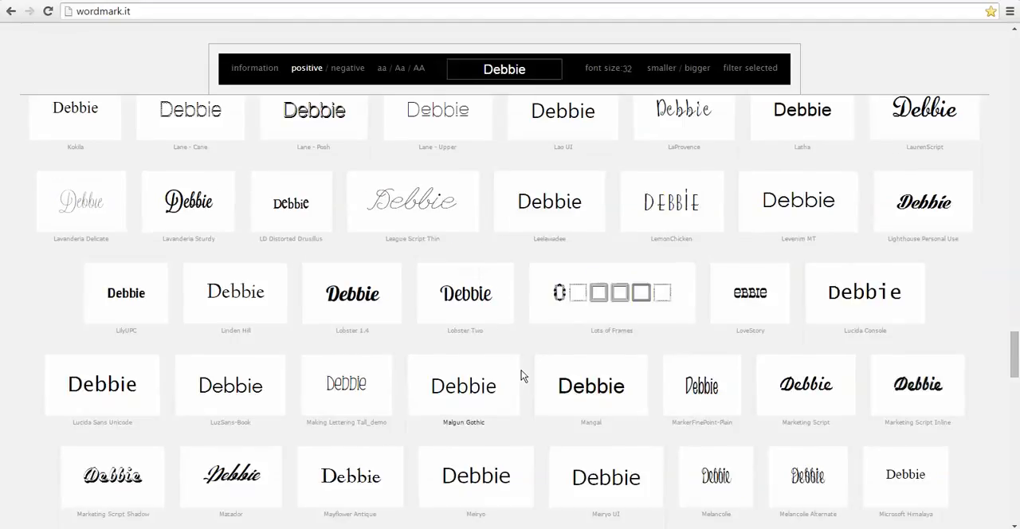
scroll(down, 3)
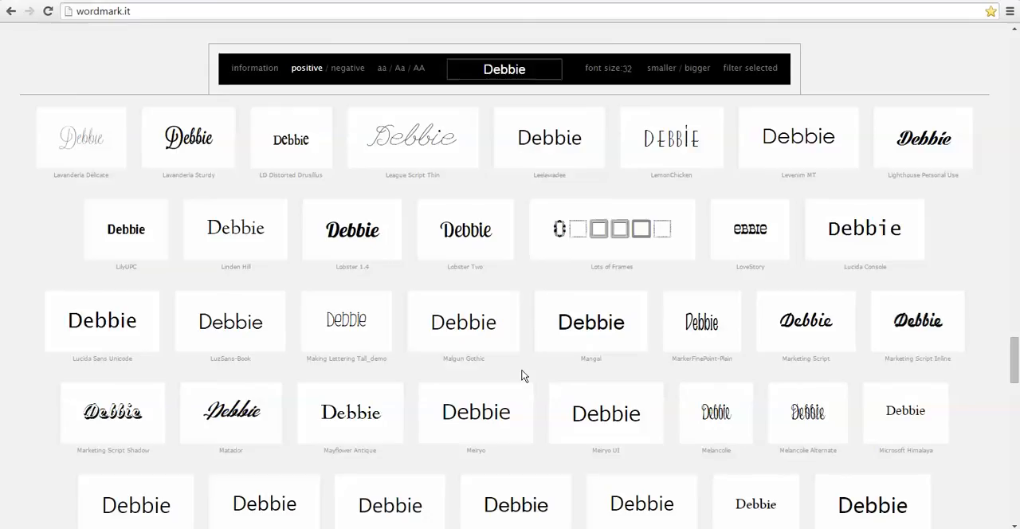
scroll(down, 3)
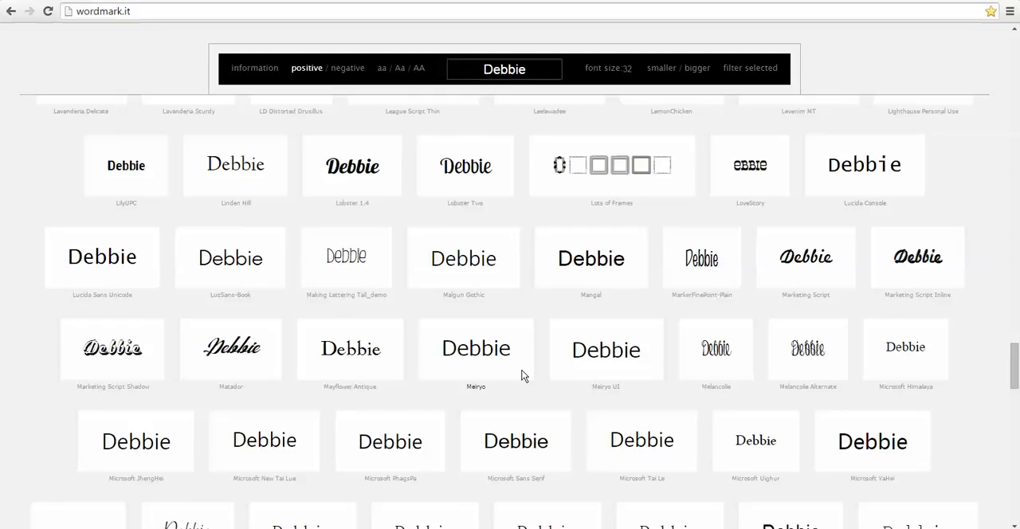
scroll(down, 3)
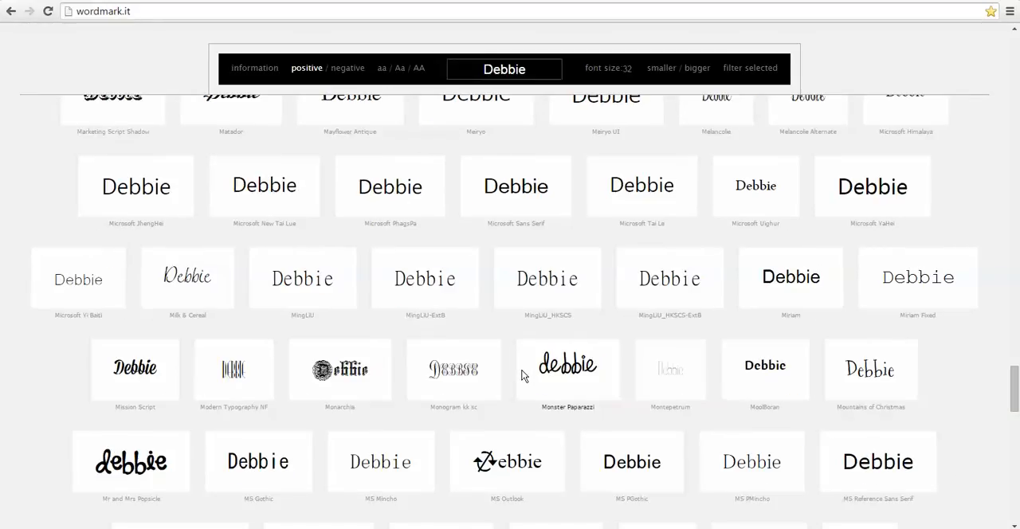
scroll(down, 3)
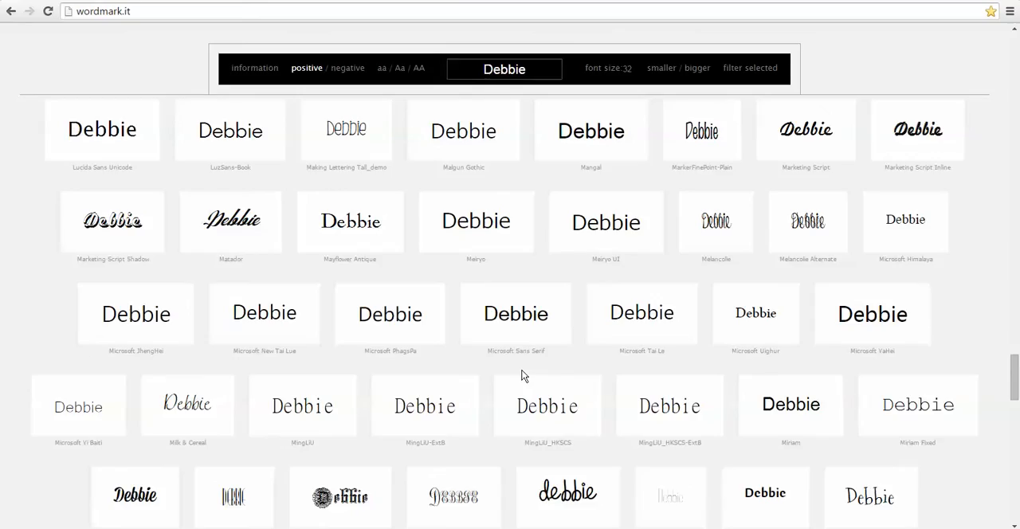